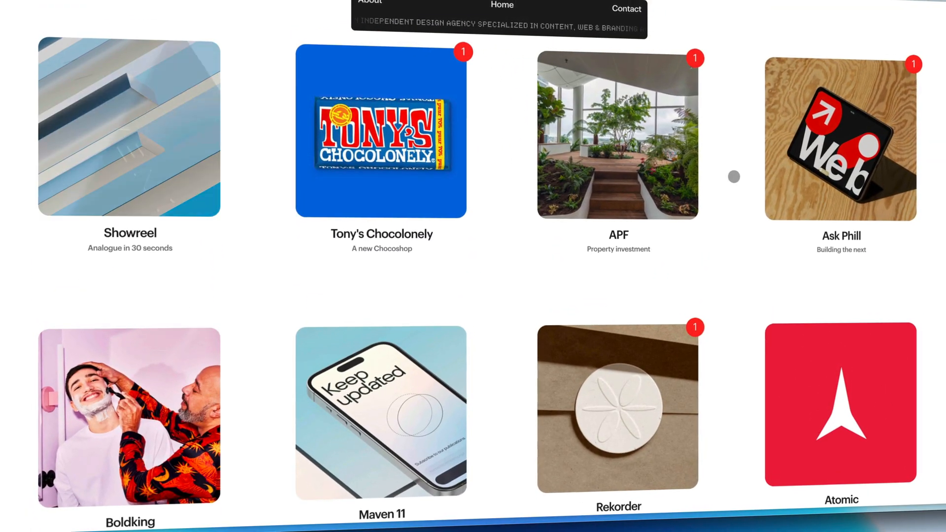
Scroll through the portfolio project grid and the Biograph homepage examples.
scroll(down, 3)
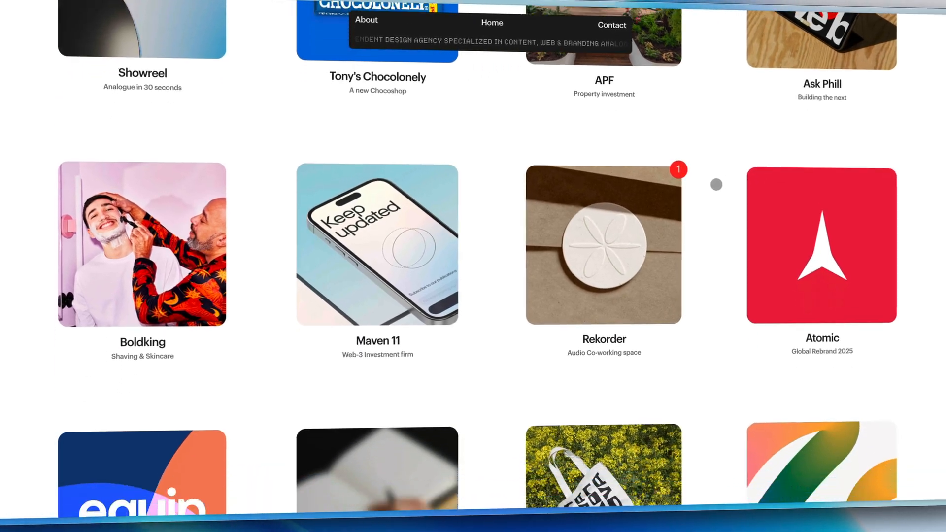
scroll(down, 3)
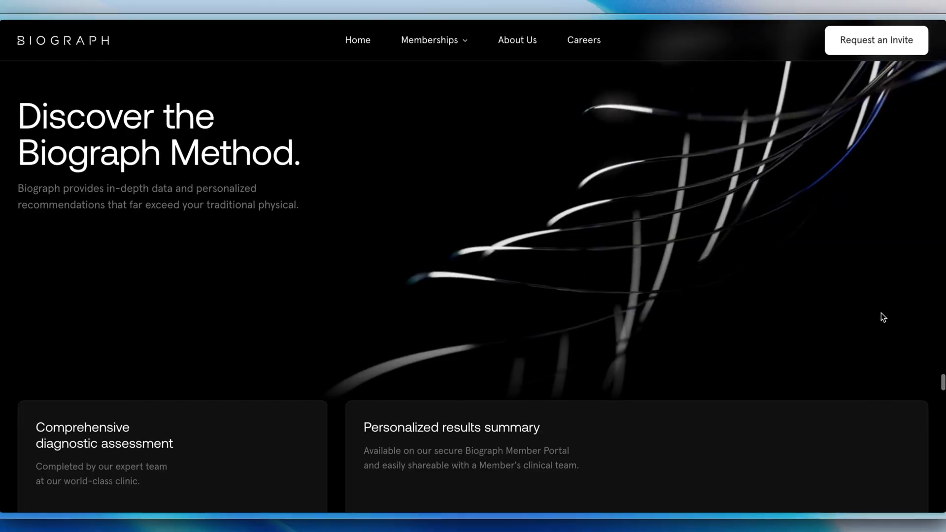
scroll(down, 3)
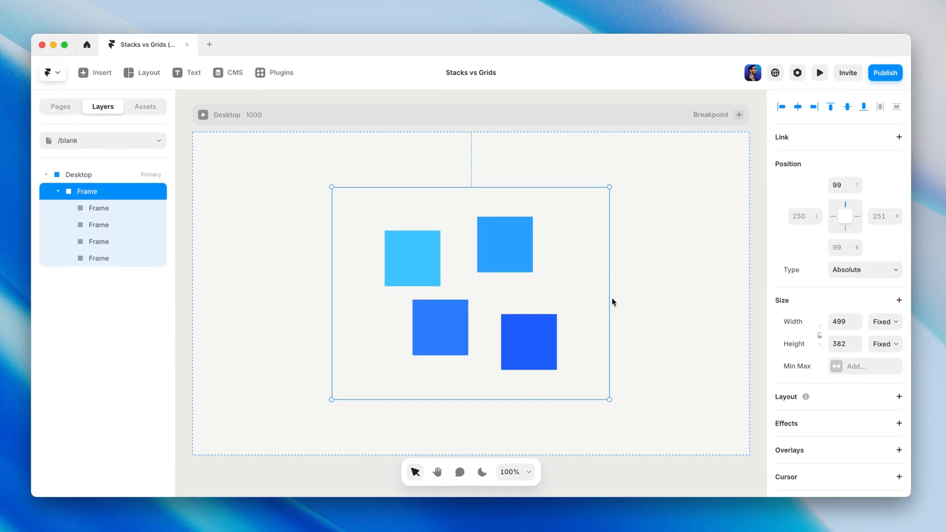
Lay the four squares out as a Stack row, then a Grid, then insert a fresh Grid layout element.
click(899, 396)
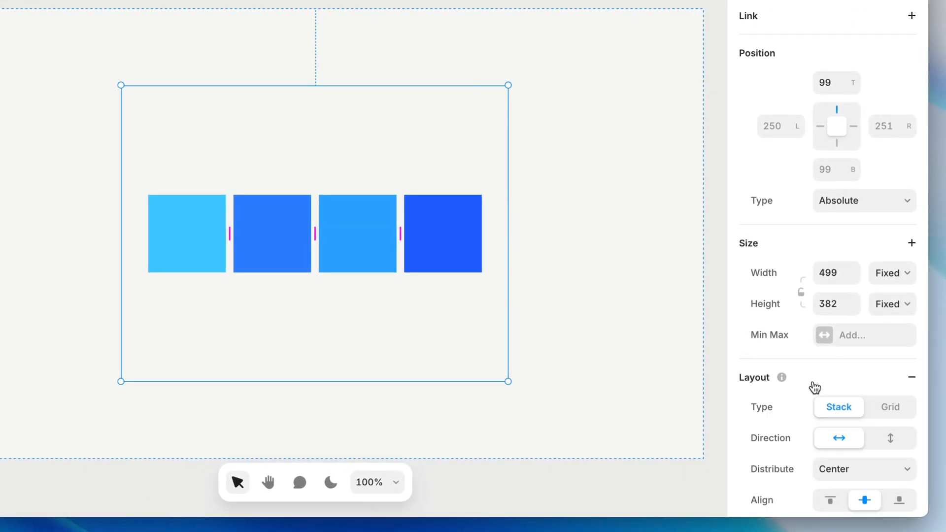
mouse_move(845, 422)
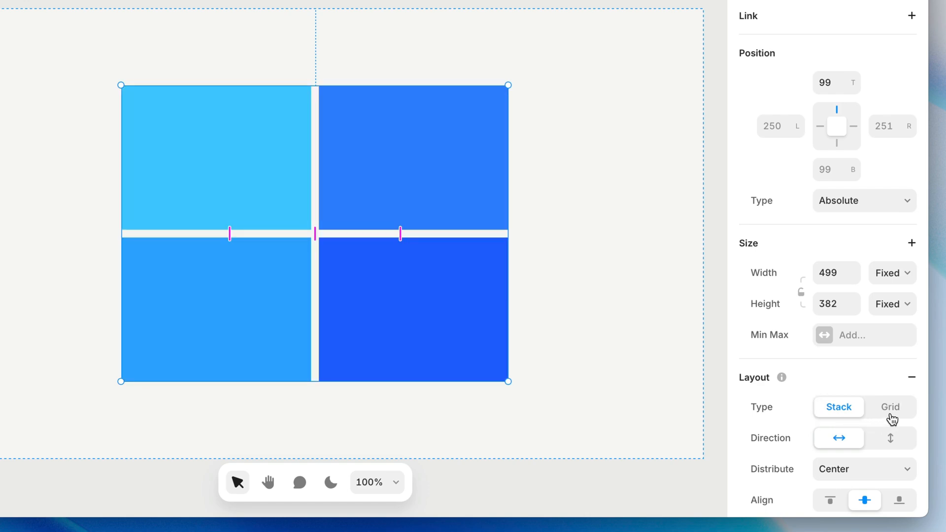
click(890, 407)
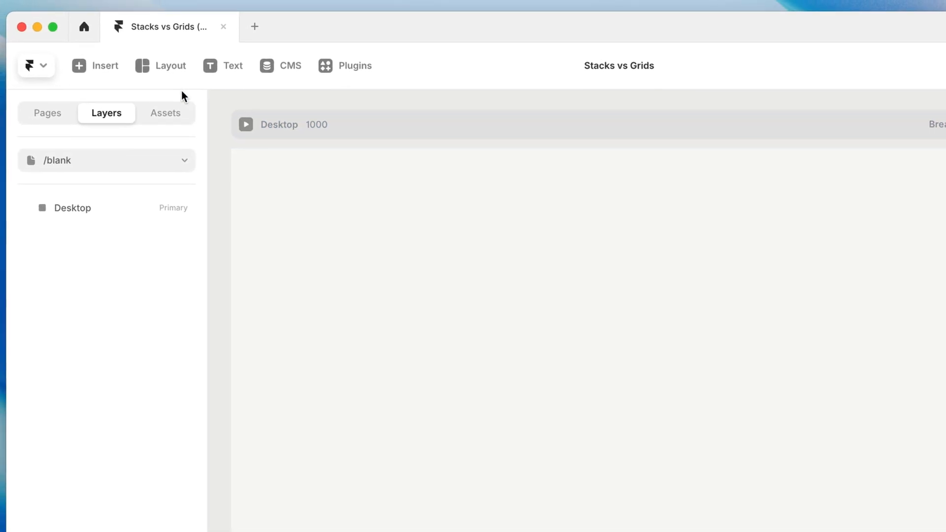
click(170, 65)
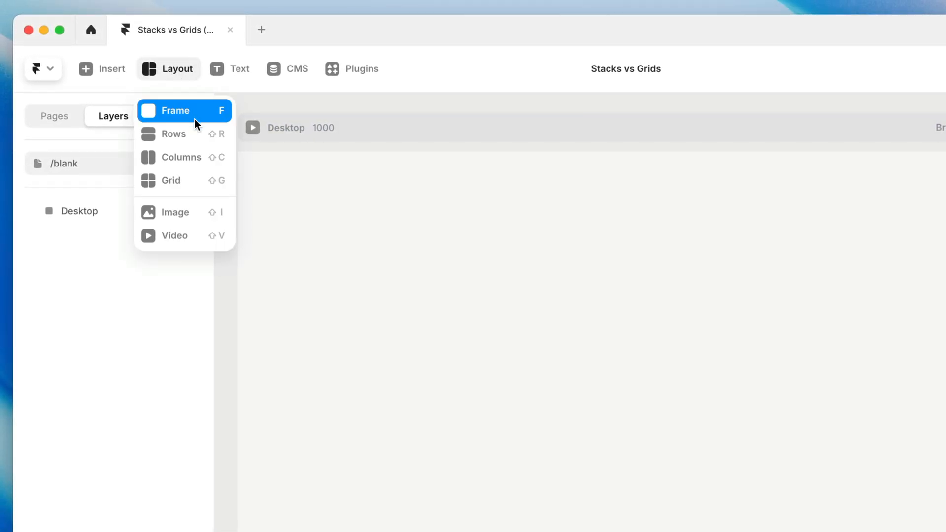
mouse_move(199, 179)
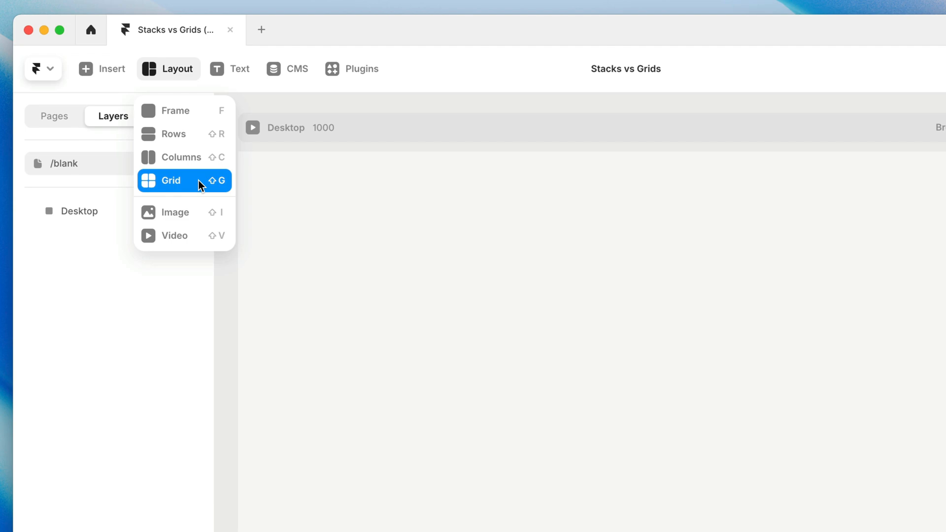
click(172, 180)
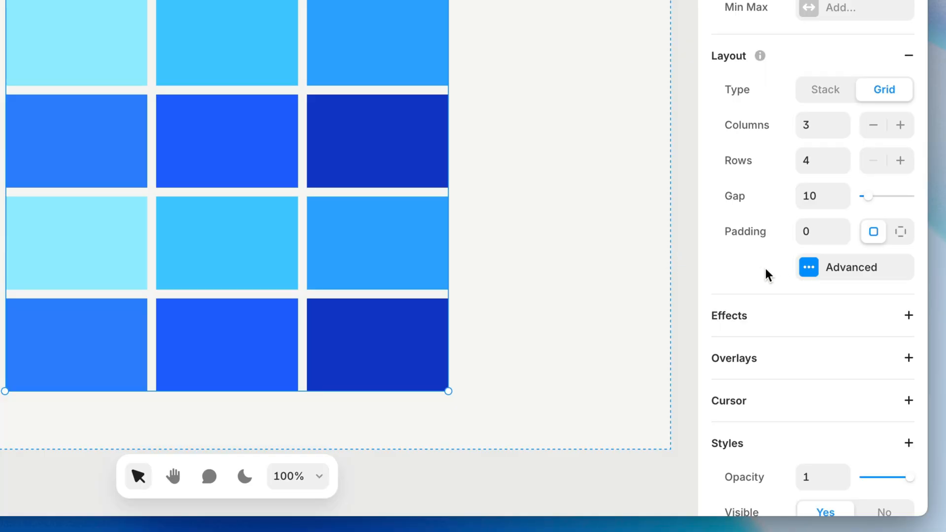
click(851, 267)
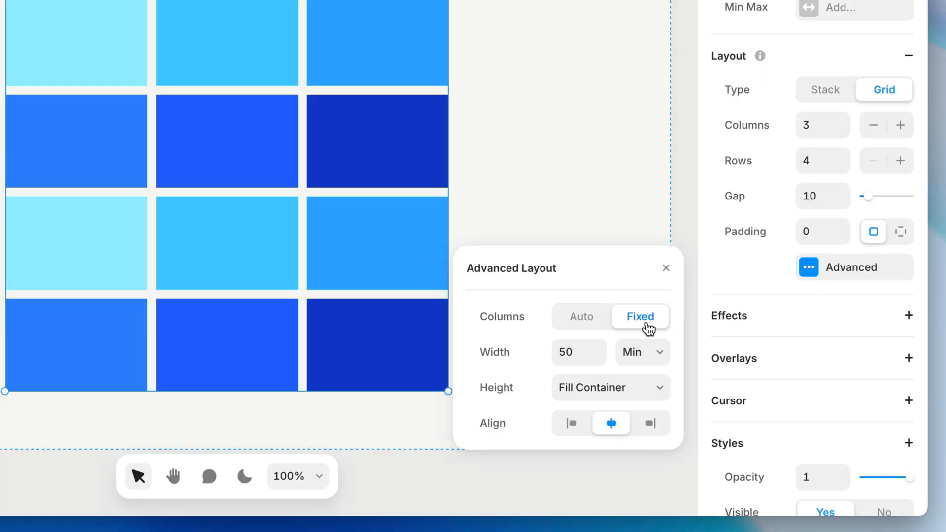
click(581, 316)
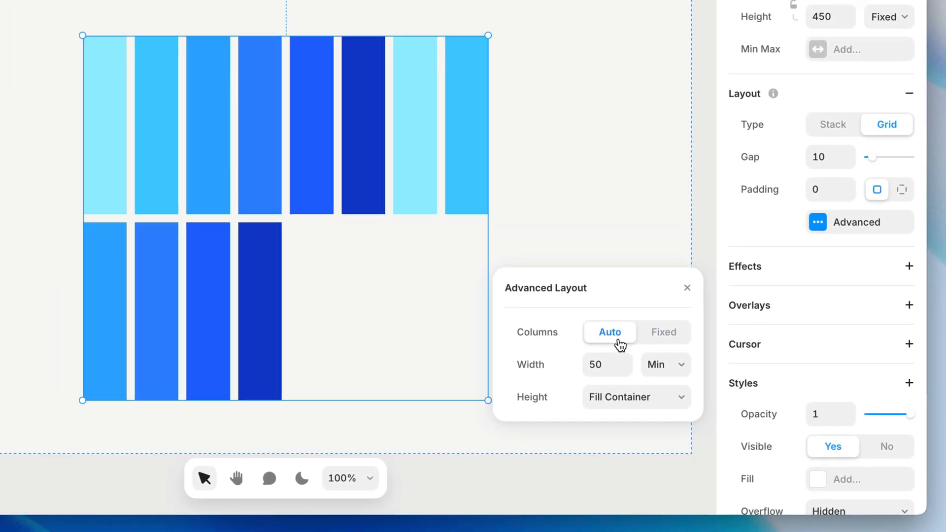
click(662, 332)
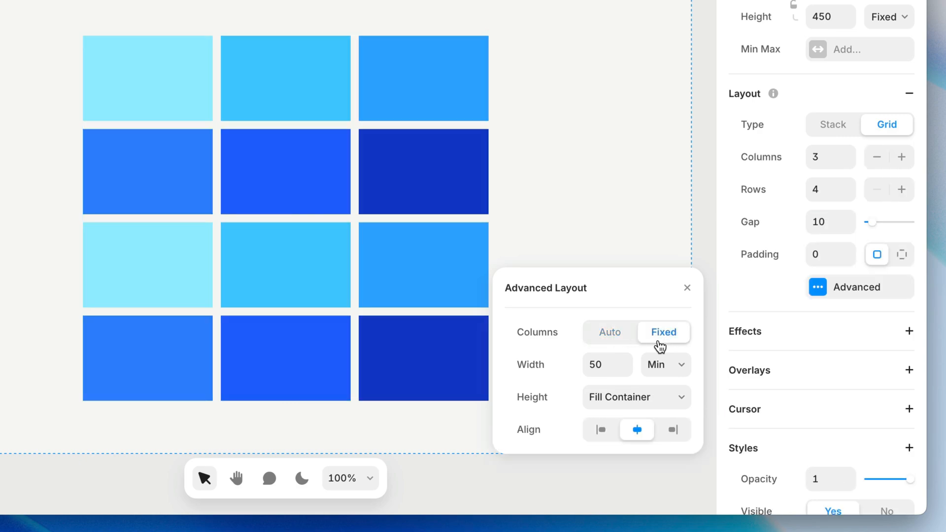
click(687, 288)
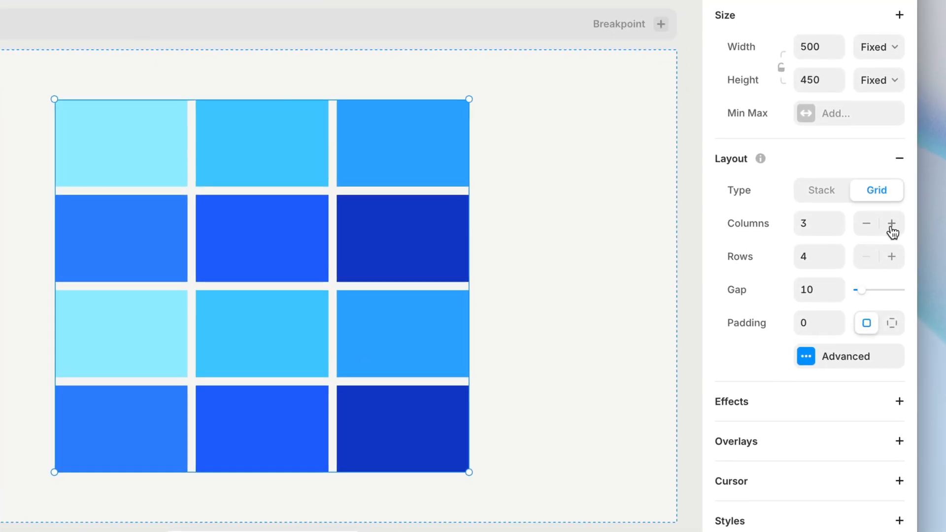
click(866, 223)
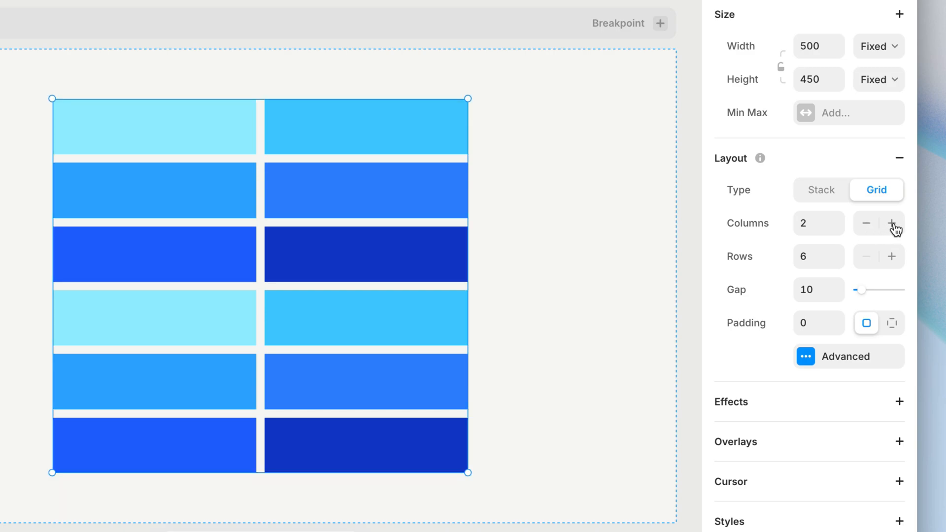
click(892, 223)
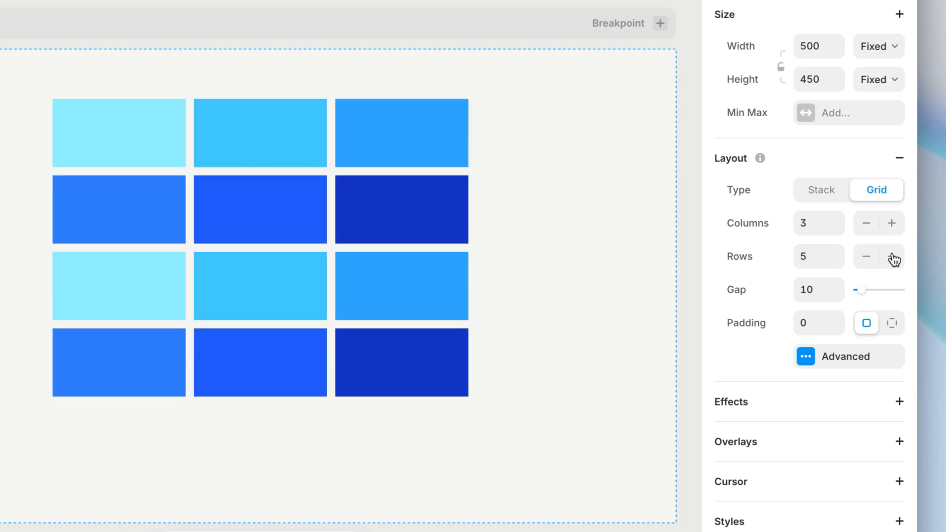
click(866, 256)
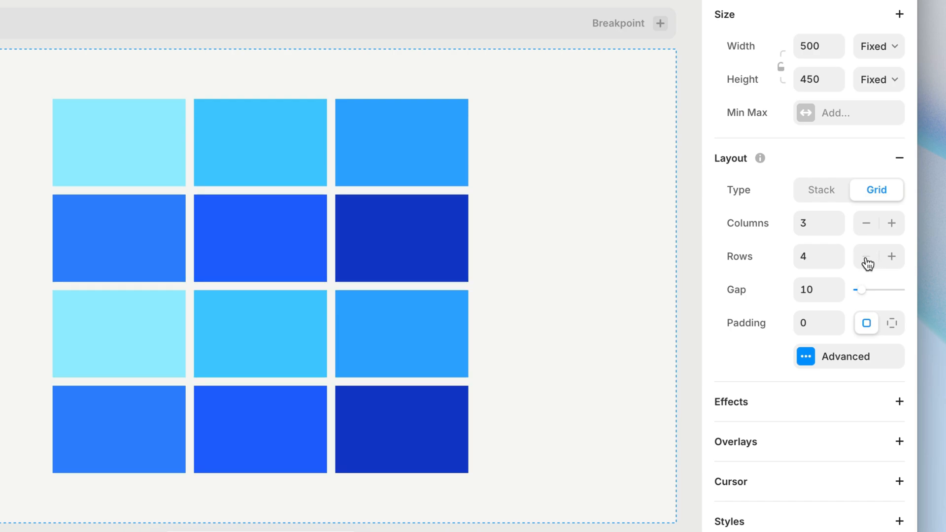
click(259, 238)
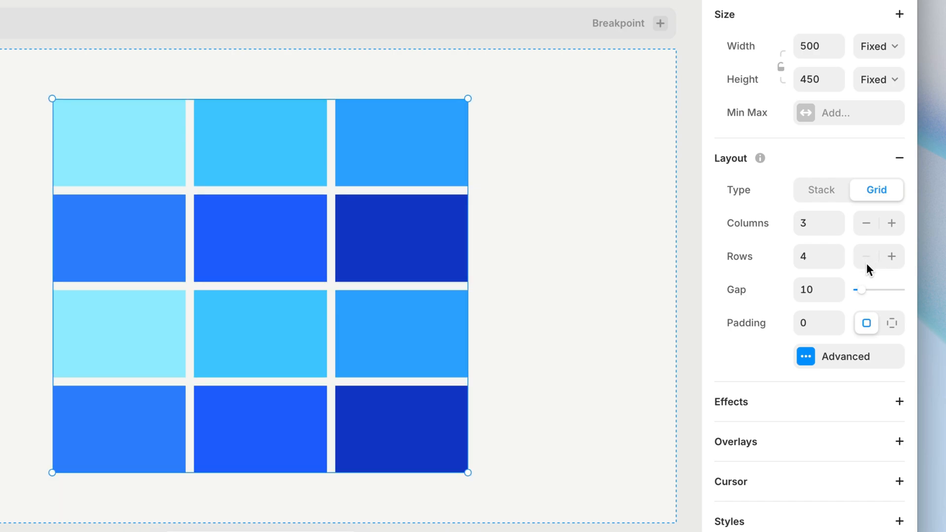
click(660, 23)
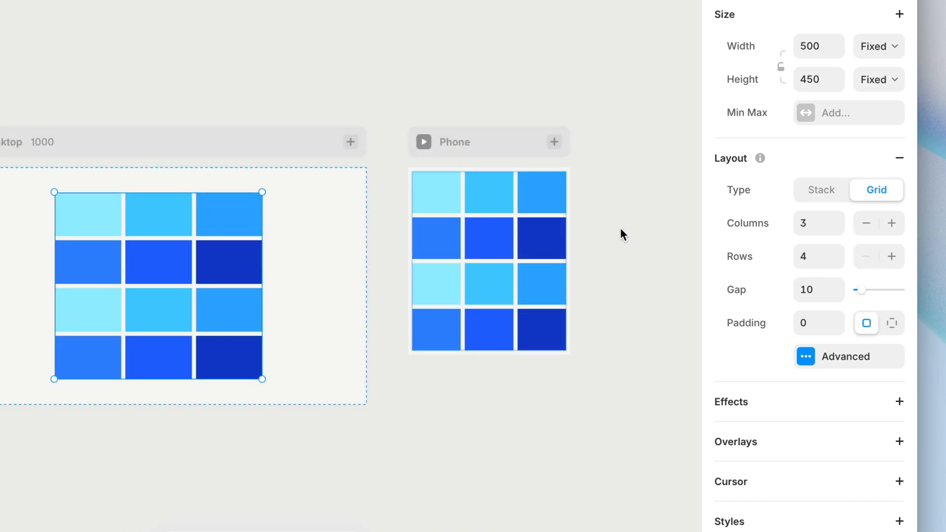
click(487, 259)
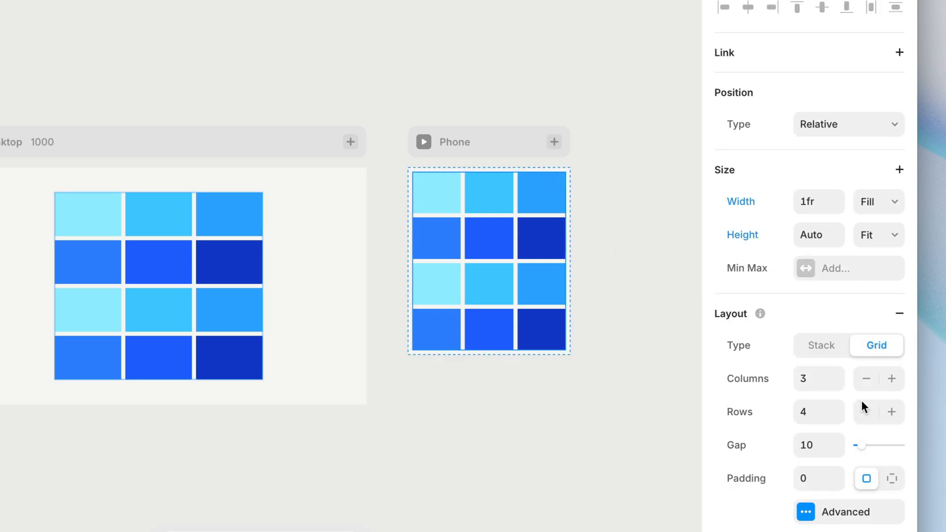
click(867, 378)
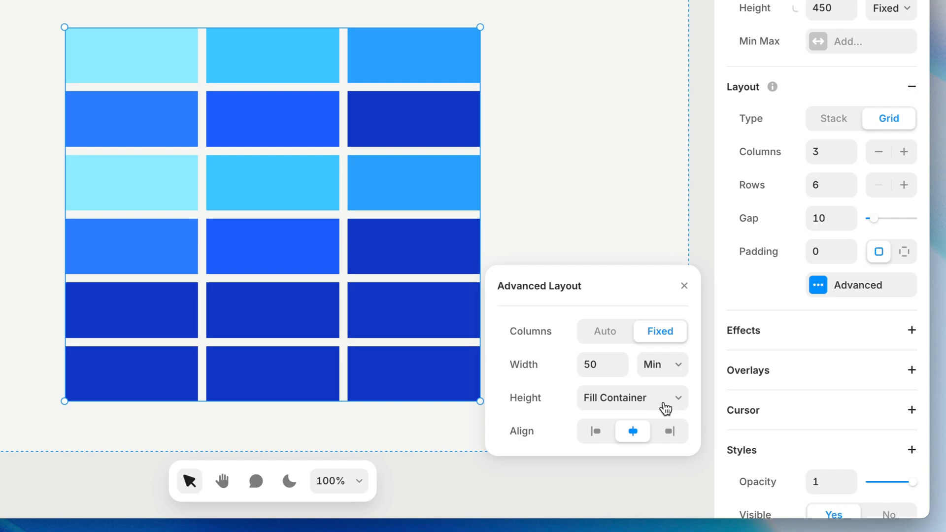
Review the row Height choices (Fixed, Fill Container, Fit Content) and keep Fill Container.
click(627, 397)
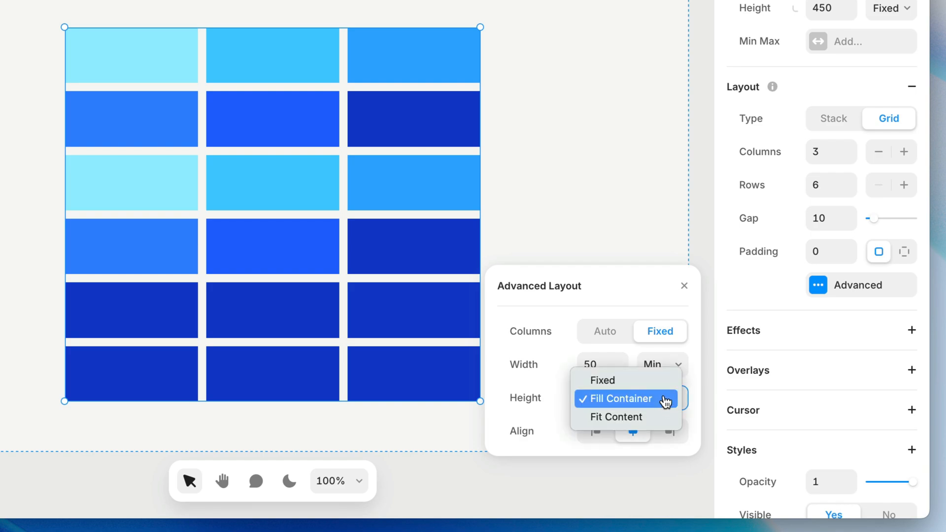
mouse_move(601, 380)
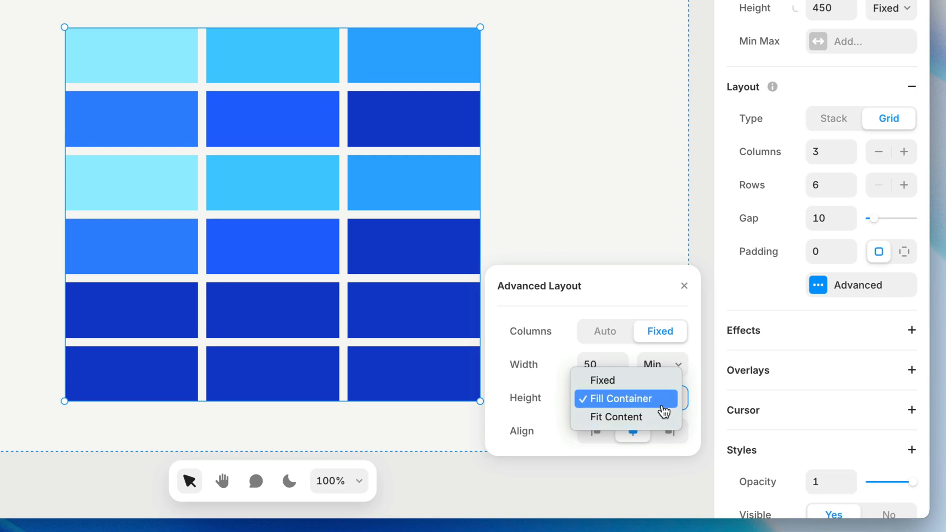
click(625, 398)
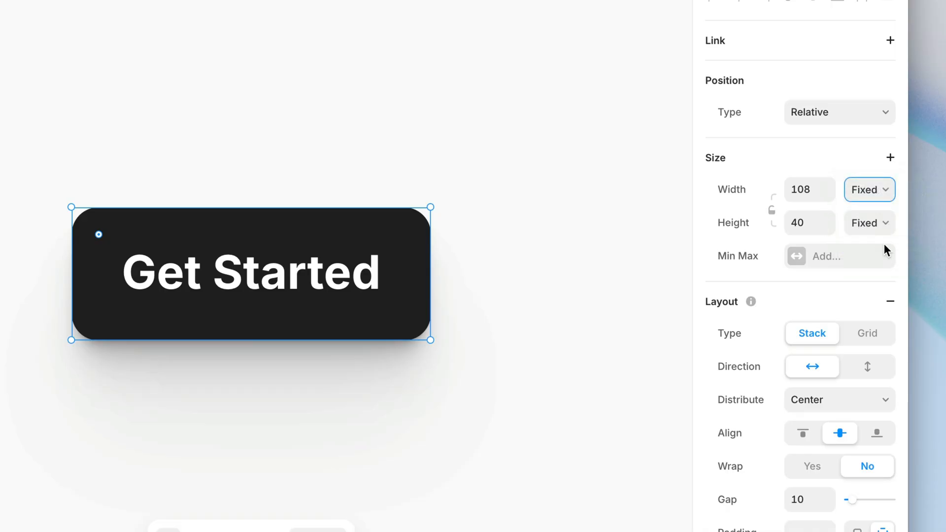
Set the Get Started label's width to Fill the button instead of Fixed.
click(250, 273)
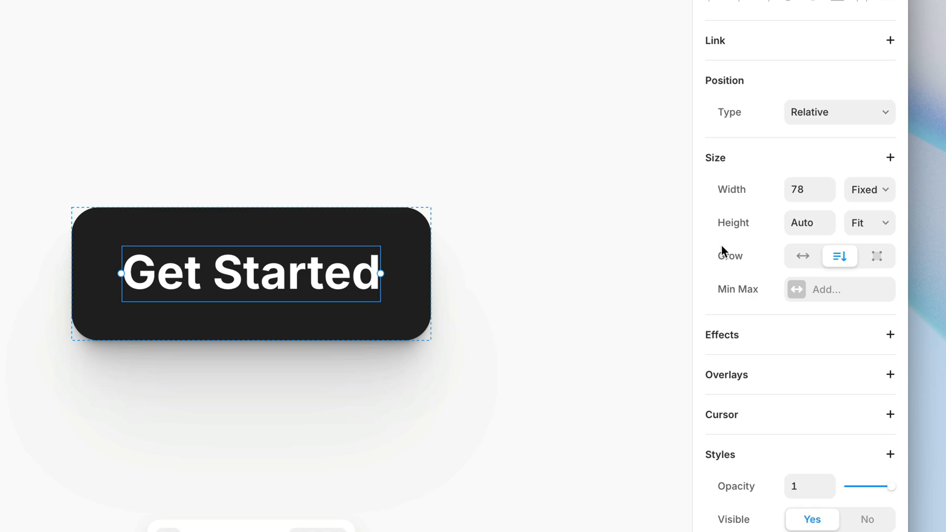
click(869, 189)
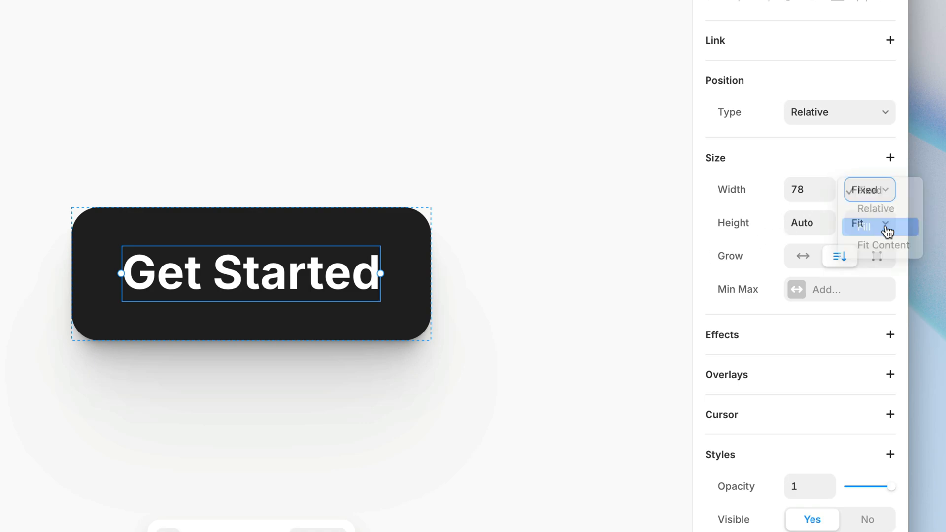
click(859, 225)
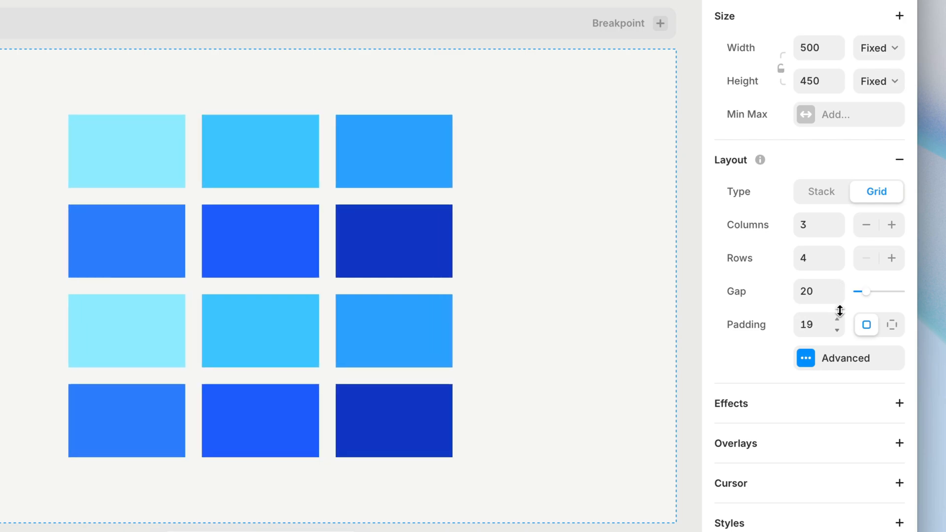
Adjust the padding around the three-column, four-row tile grid.
click(836, 319)
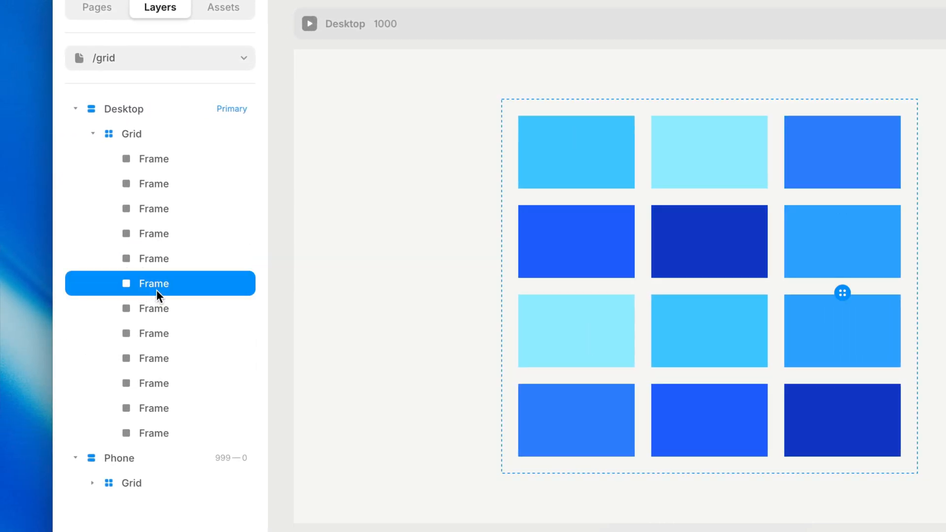
Select the second-row first tile and show its column Span choices.
click(154, 233)
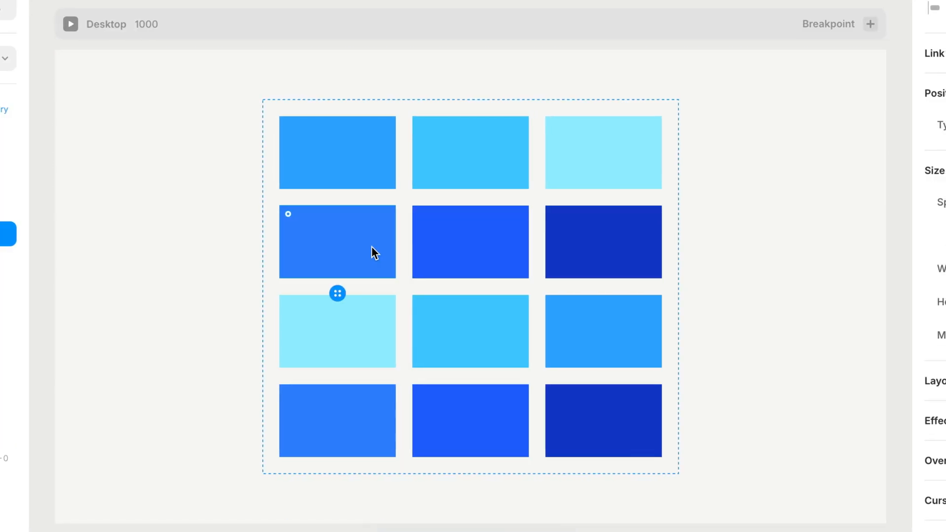
click(845, 201)
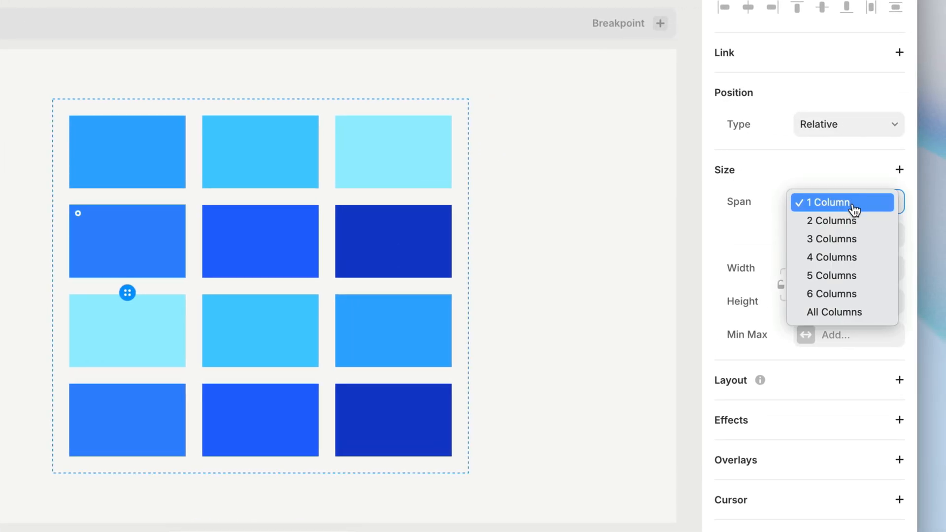
Span one tile 2 columns by 2 rows, the cyan tile 2 columns, and the top-left tile across the full row.
click(835, 220)
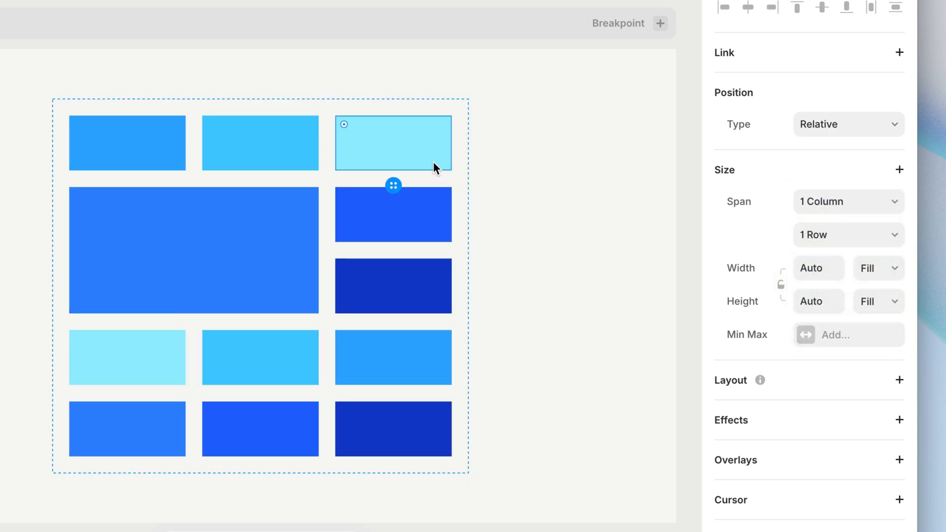
click(847, 201)
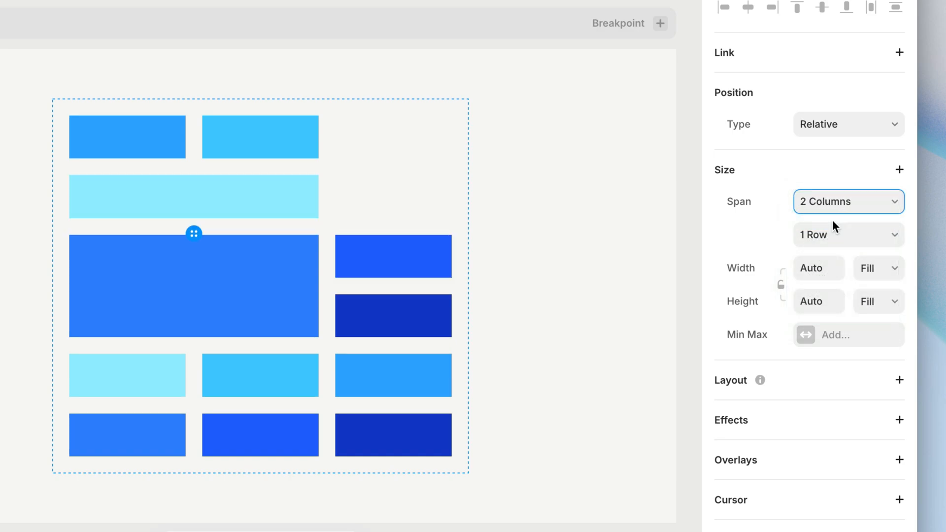
click(847, 201)
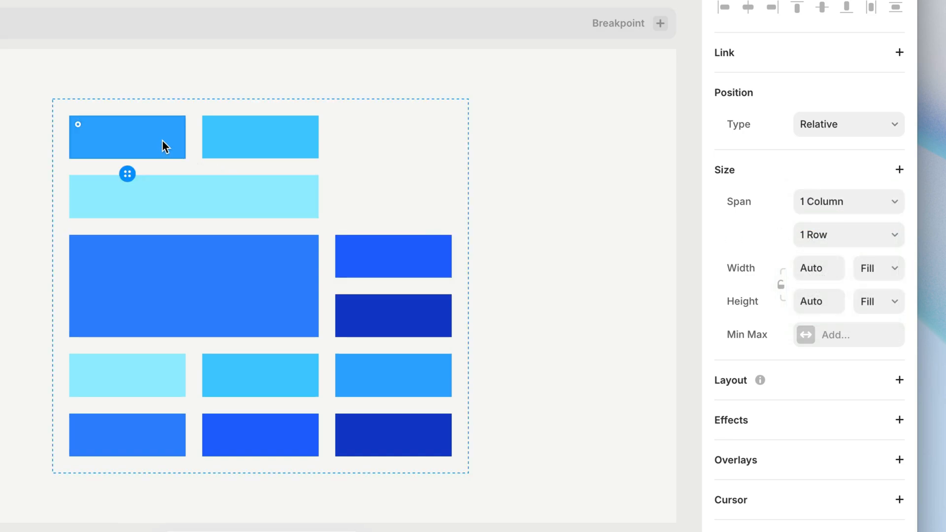
click(845, 201)
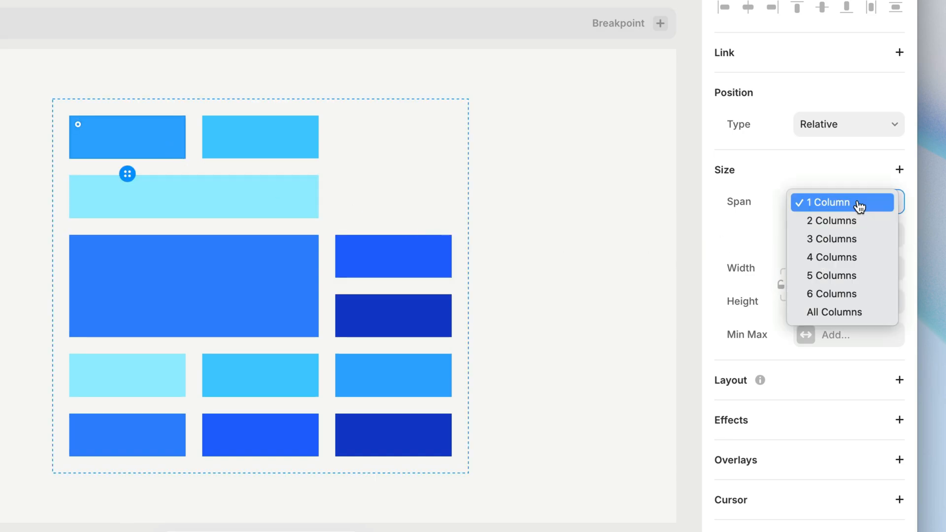
click(834, 313)
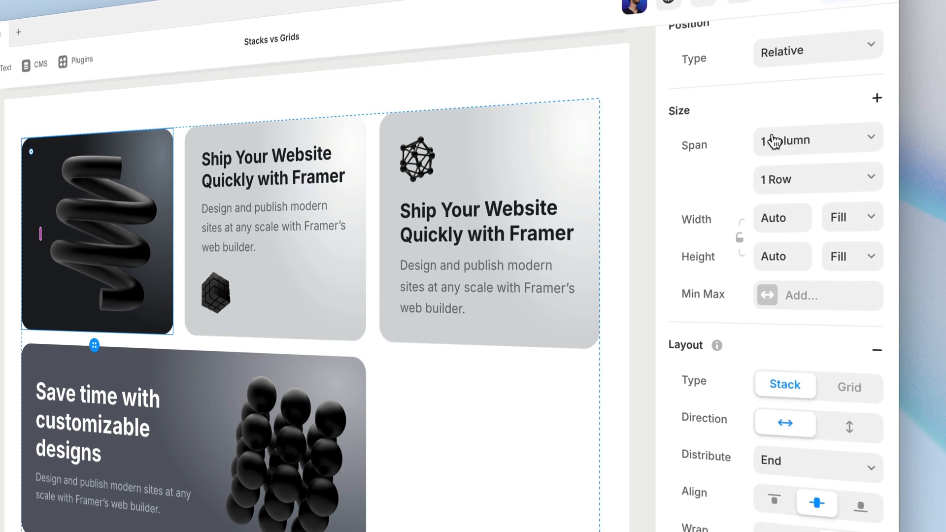
Change the spiral card's Span from 1 Column to 2 Columns.
click(815, 137)
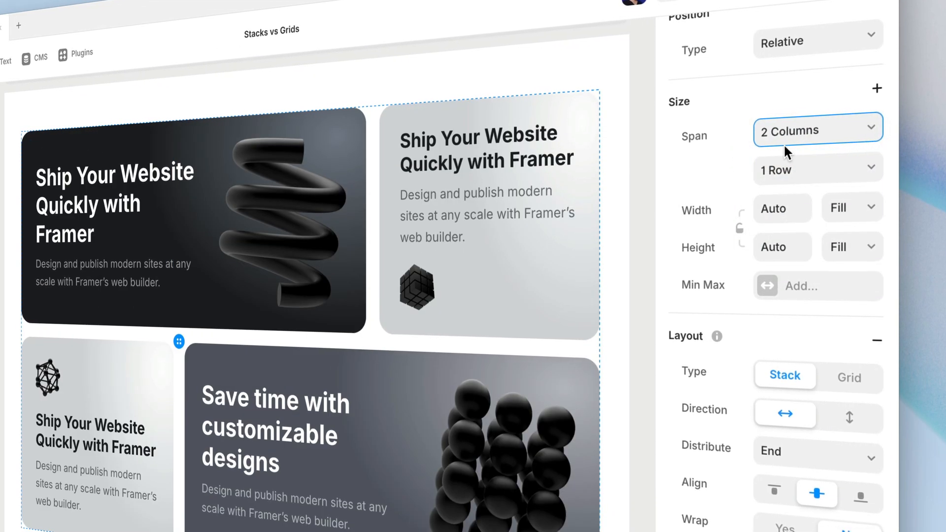
click(816, 130)
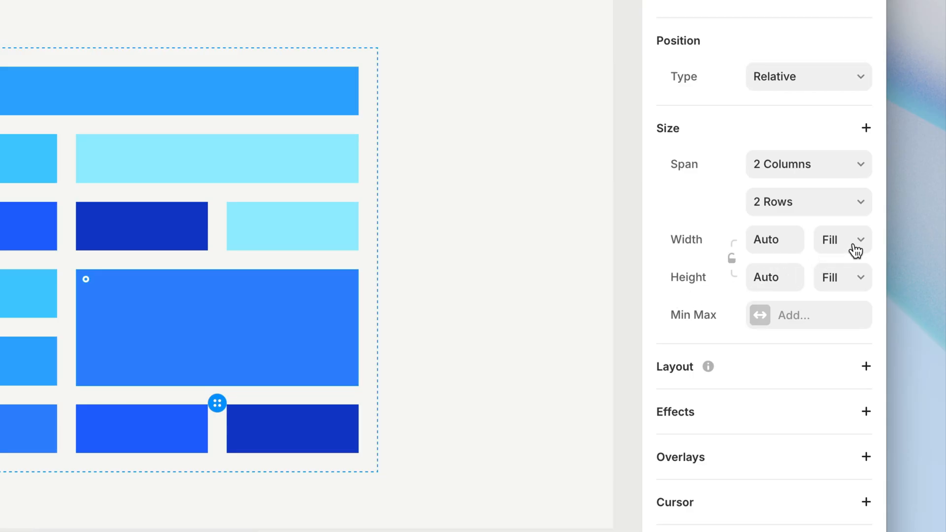
Give the two-by-two tile a Fixed 190 width and align it top centre in the Position grid.
click(841, 239)
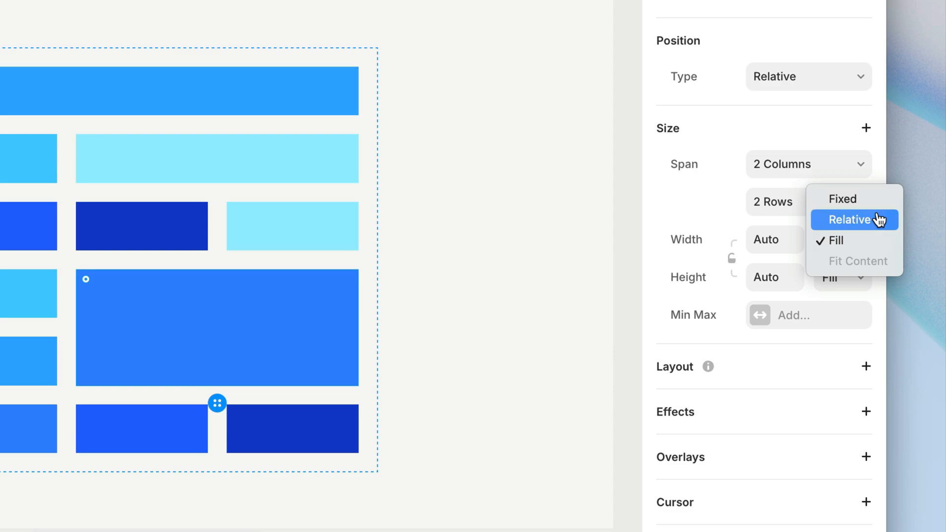
mouse_move(874, 269)
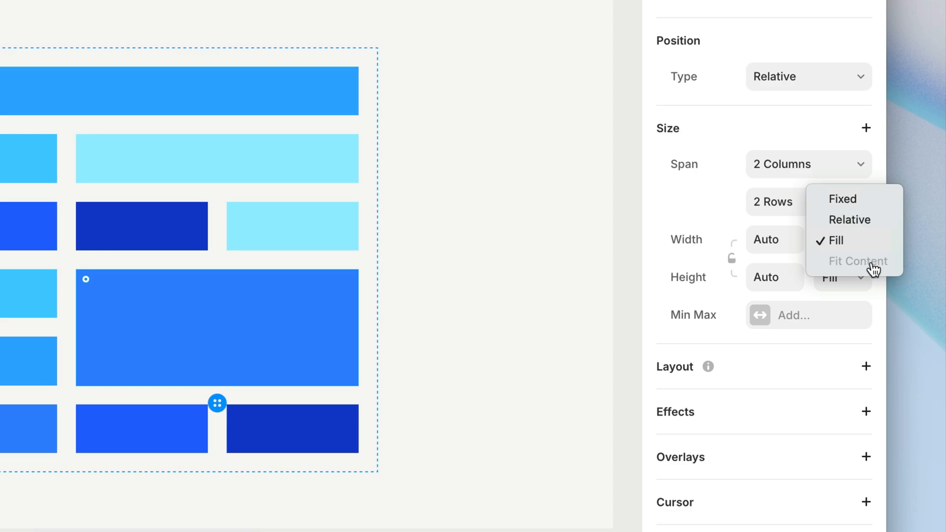
click(835, 241)
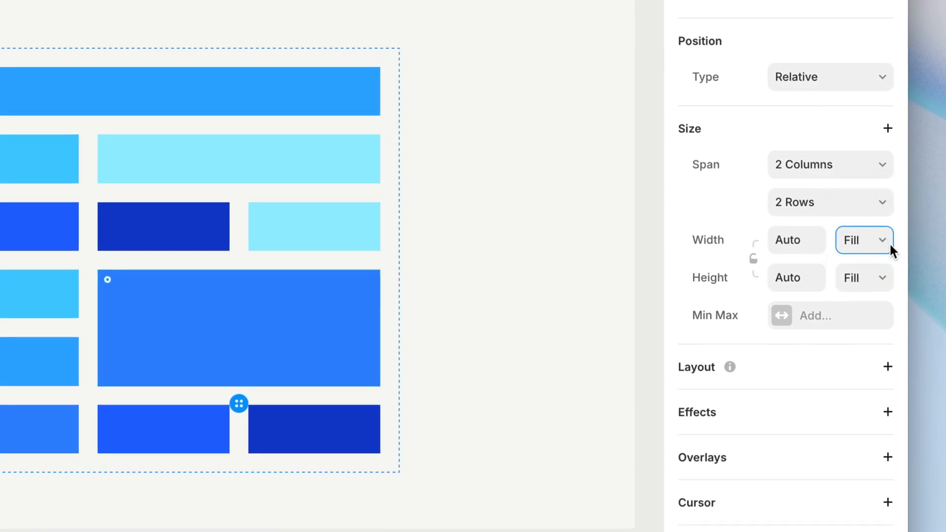
click(859, 240)
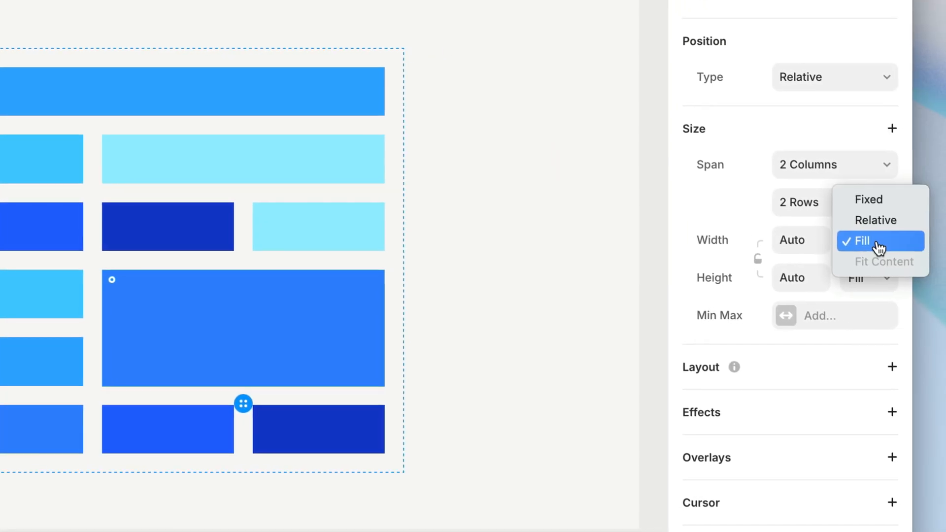
click(867, 199)
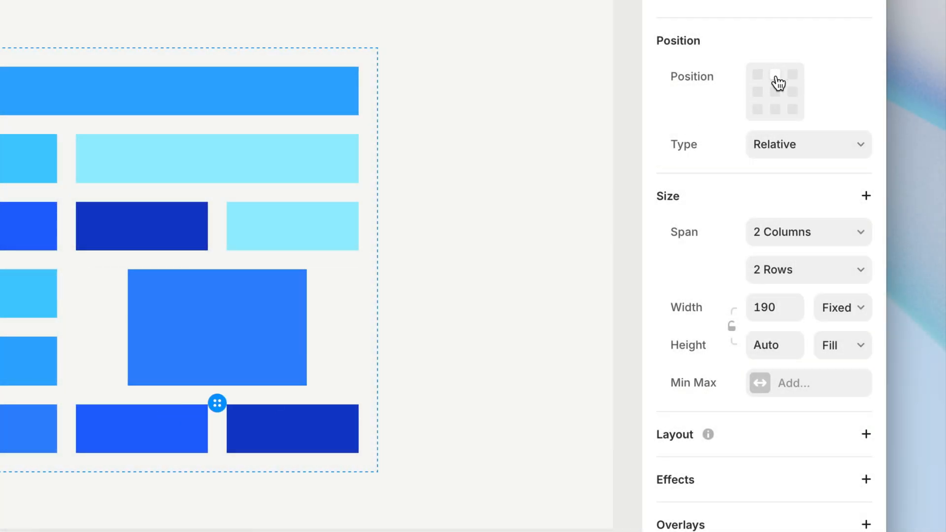
click(806, 144)
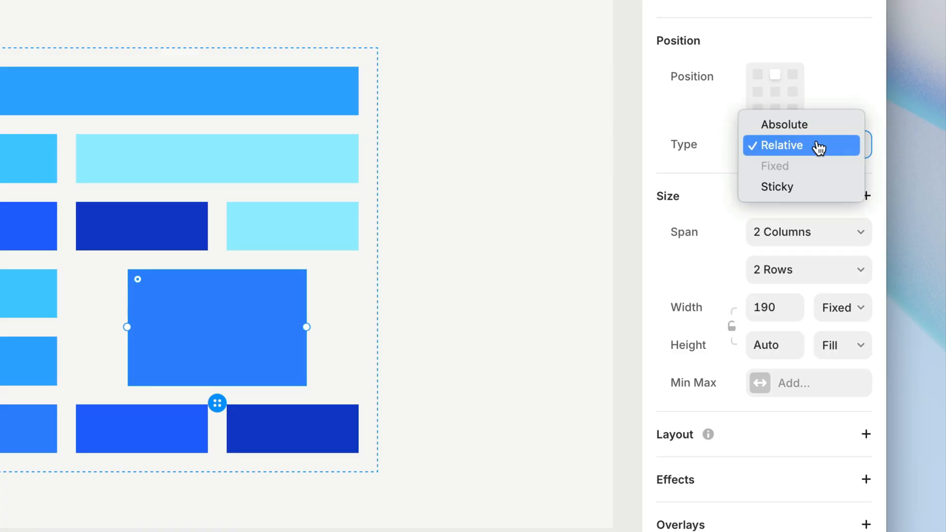
Set the large tile's Position Type to Absolute, then back to Relative in the grid flow.
click(784, 124)
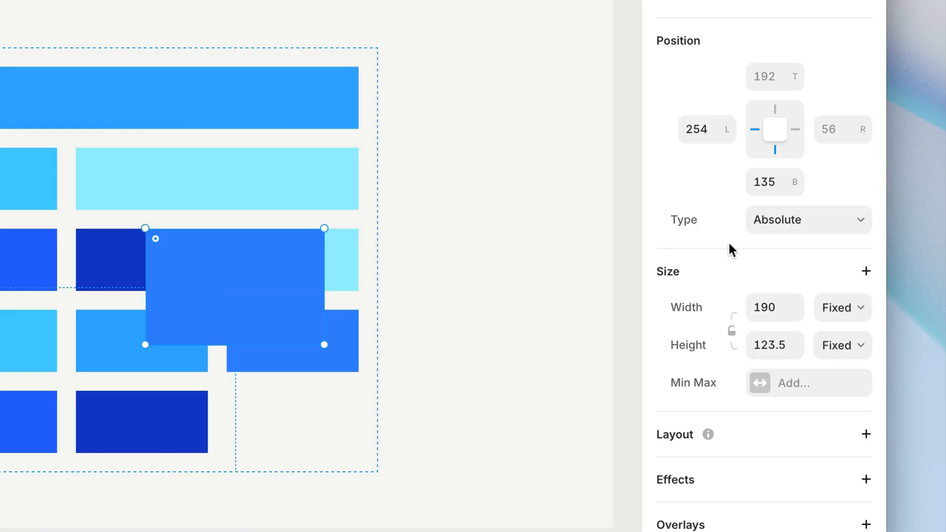
click(807, 219)
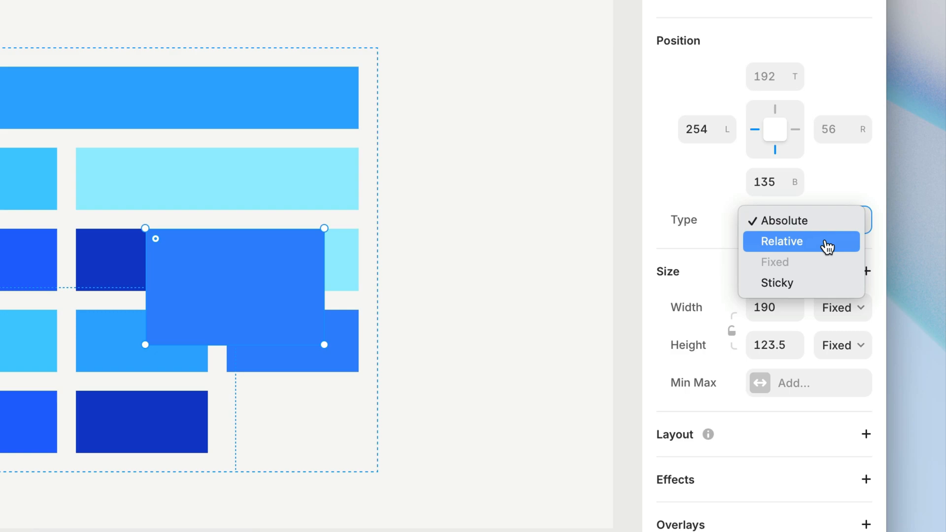
click(780, 241)
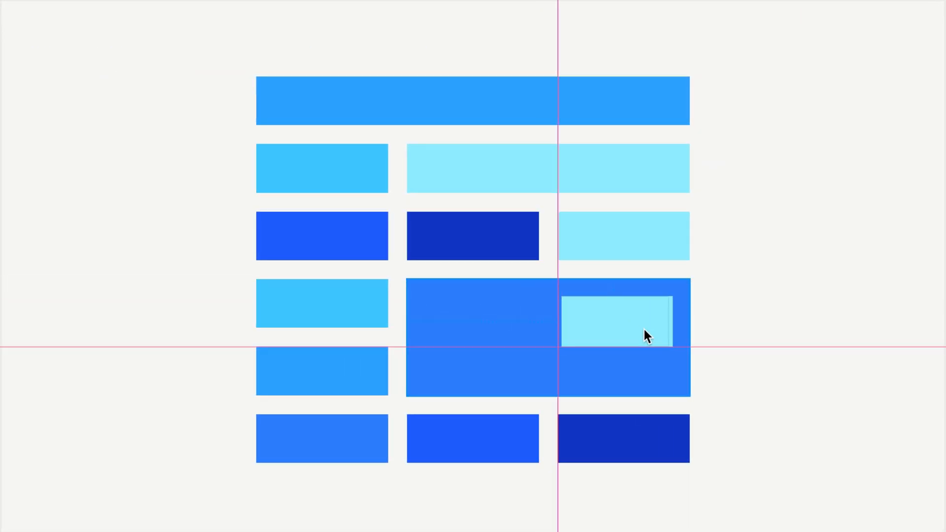